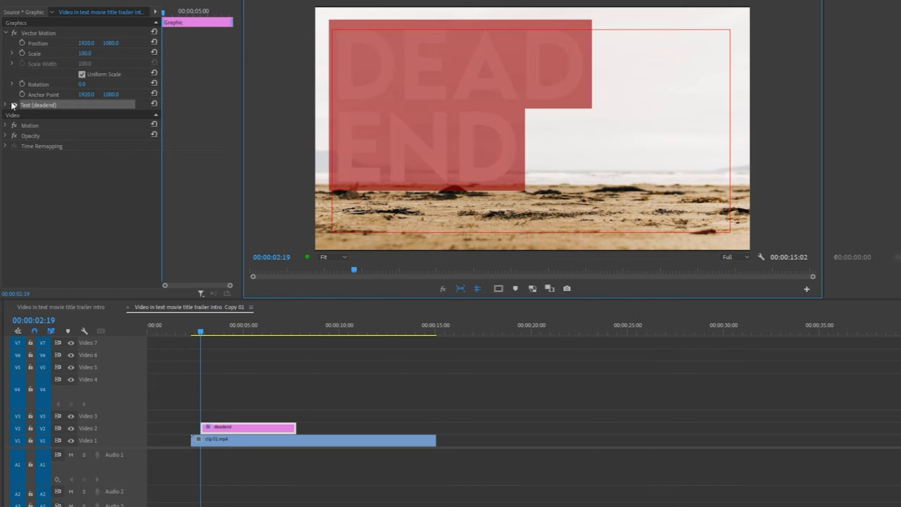
- Expand the DEAD END title's Text section to show Source Text, font and Appearance settings
{"action": "left_click", "coordinate": [6, 104]}
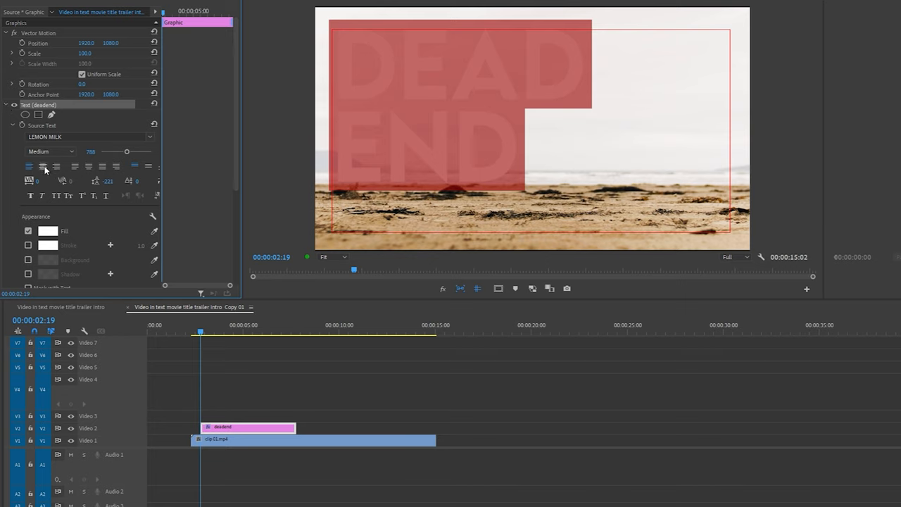
{"action": "left_click_drag", "start_coordinate": [127, 152], "coordinate": [134, 152]}
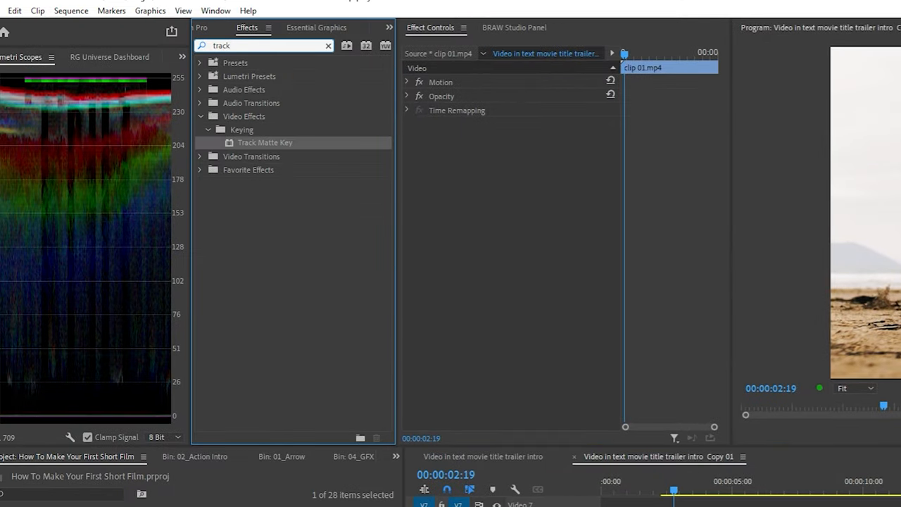
- Add Track Matte Key to the 01.mp4 beach clip and set its Matte to the title's video track
{"action": "left_click", "coordinate": [408, 124]}
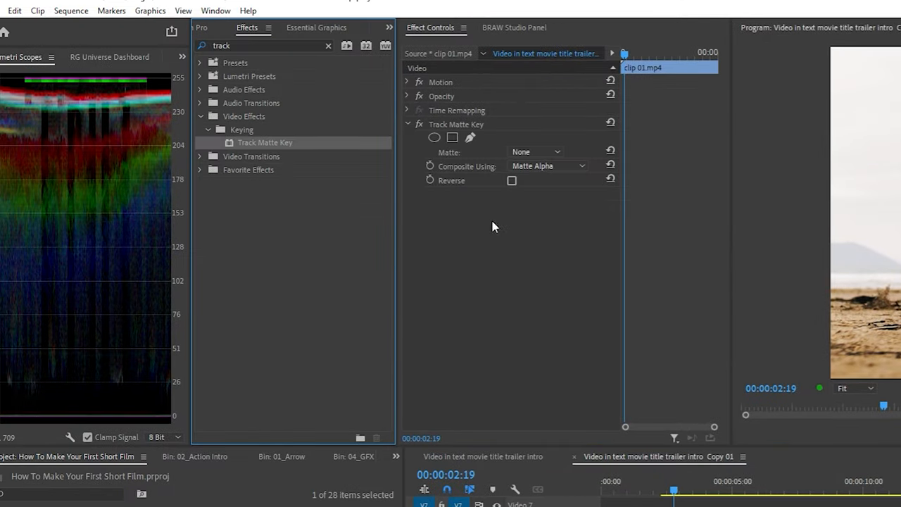
{"action": "mouse_move", "coordinate": [674, 321]}
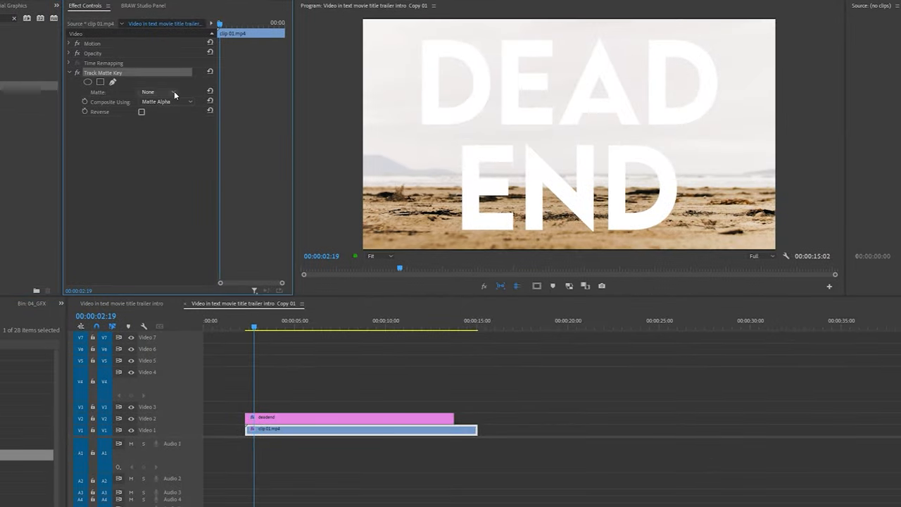
{"action": "left_click", "coordinate": [166, 92]}
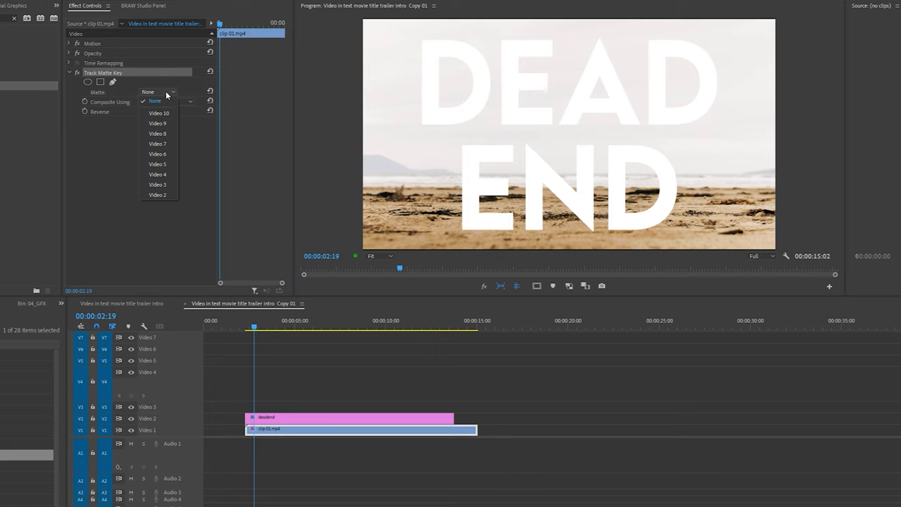
{"action": "left_click", "coordinate": [158, 194]}
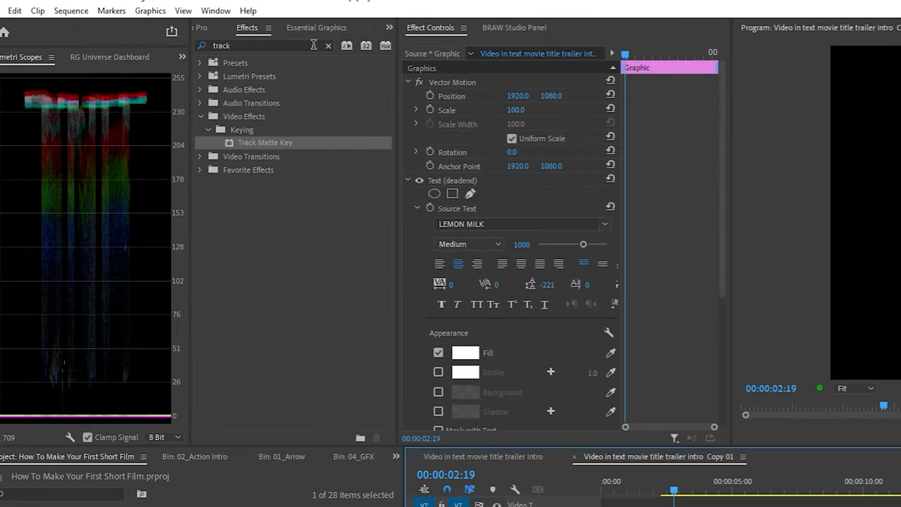
- Find 'basic' in Effects and apply Perspective > Basic 3D to the title graphic
{"action": "type", "text": "basic"}
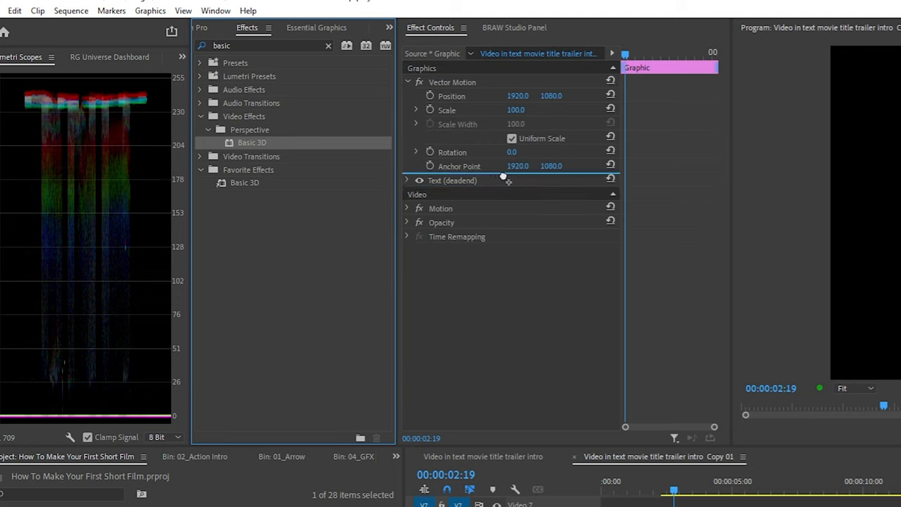
{"action": "left_click", "coordinate": [407, 180]}
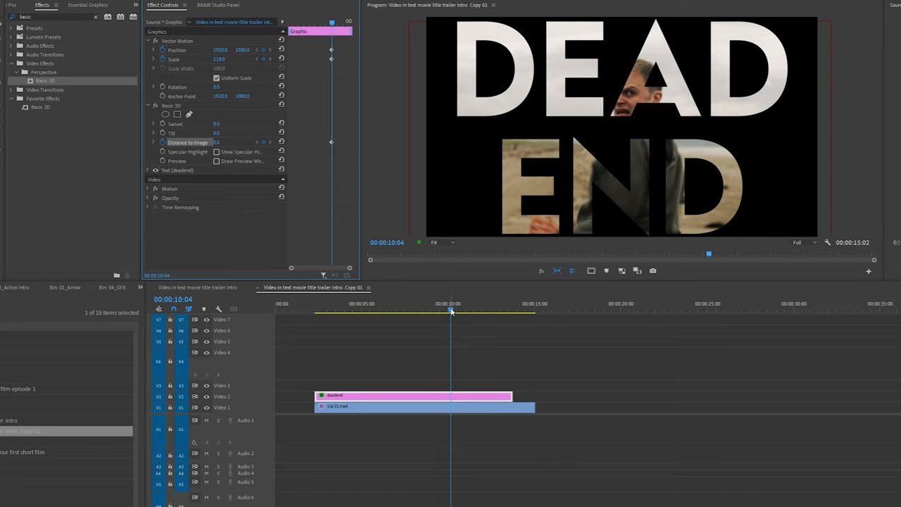
- Scrub the playhead back through the Scale and Distance to Image keyframe animation
{"action": "left_click_drag", "start_coordinate": [451, 309], "coordinate": [419, 310]}
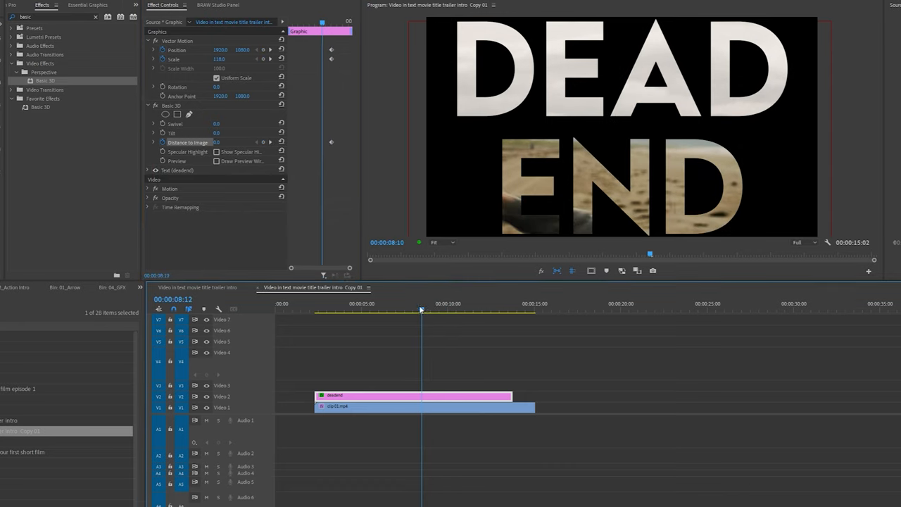
- Set a later keyframe so the title's Scale grows beyond the frame, revealing the full footage
{"action": "left_click", "coordinate": [395, 310]}
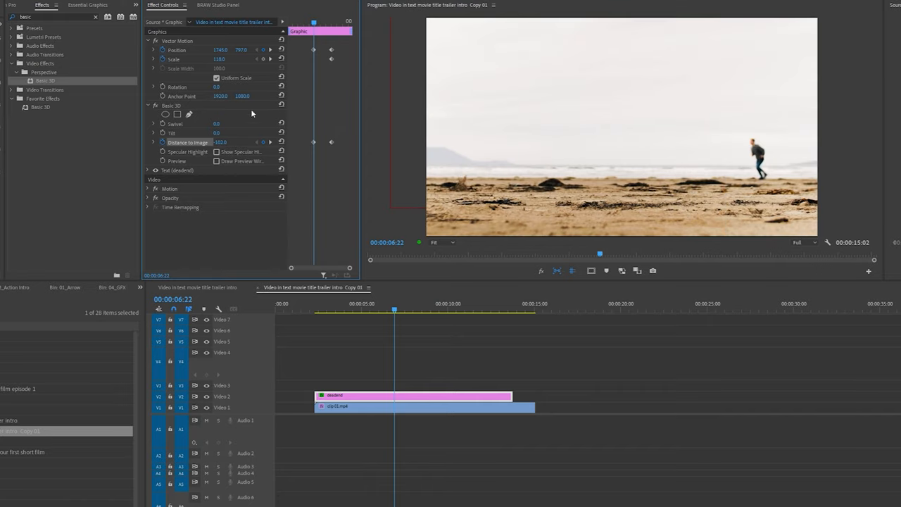
{"action": "mouse_move", "coordinate": [427, 369]}
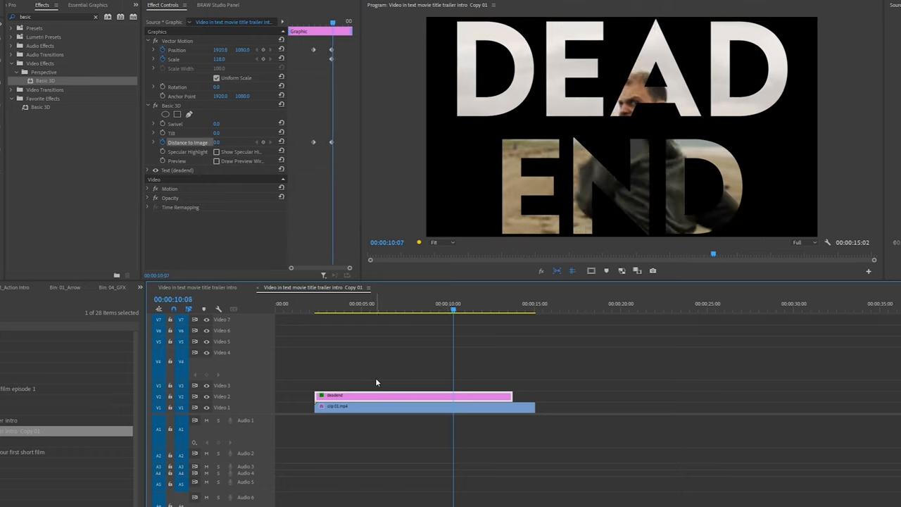
- Bring up the interpolation menu (Linear, Bezier, Ease In, Ease Out) for the selected title keyframes
{"action": "right_click", "coordinate": [331, 141]}
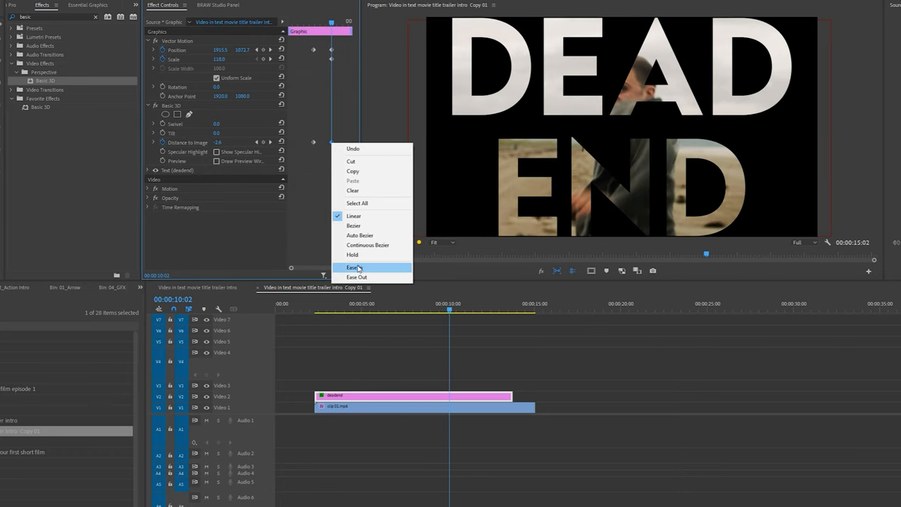